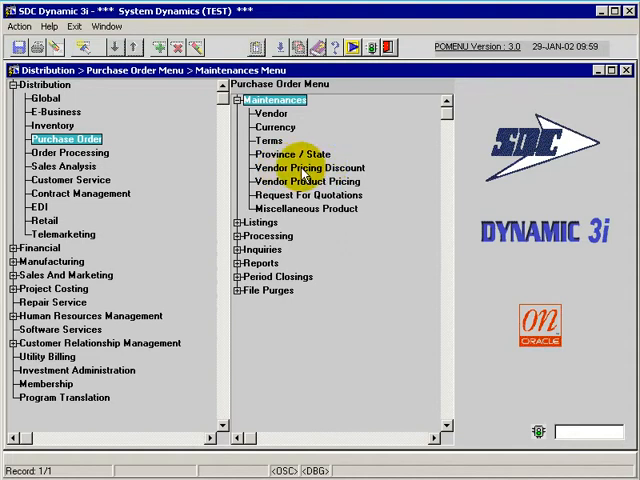
# - Launch the Vendor Pricing Discount Maintenance form from the menu entry
pyautogui.click(304, 168)
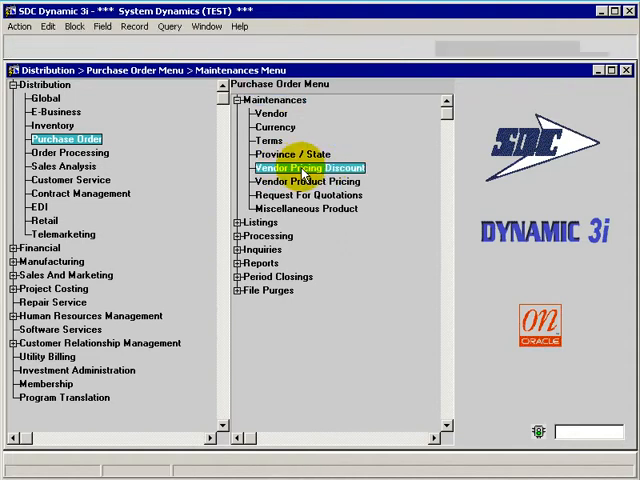
pyautogui.doubleClick(296, 168)
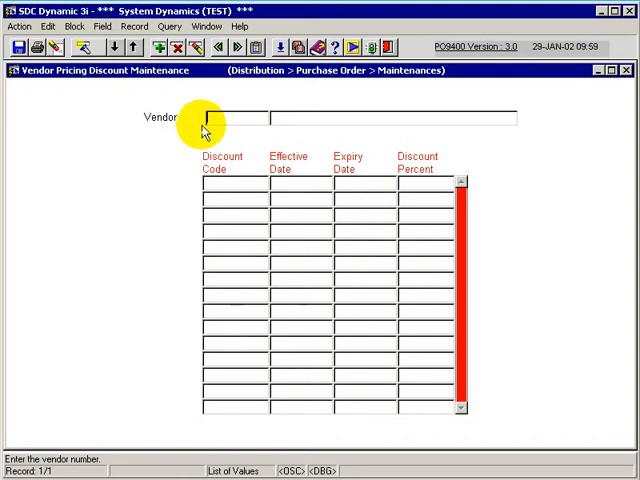
pyautogui.moveTo(208, 142)
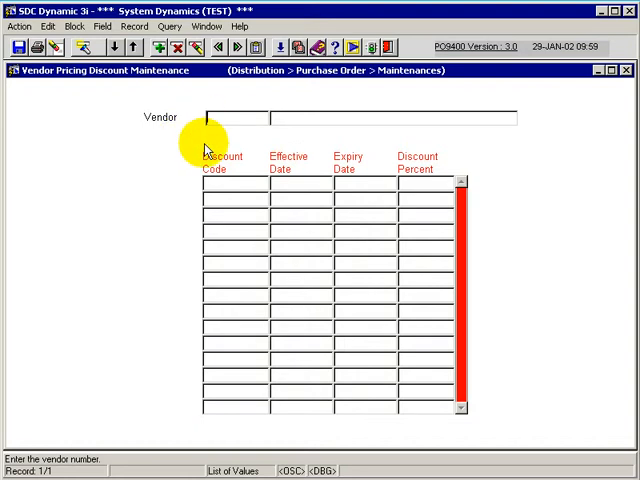
pyautogui.moveTo(288, 176)
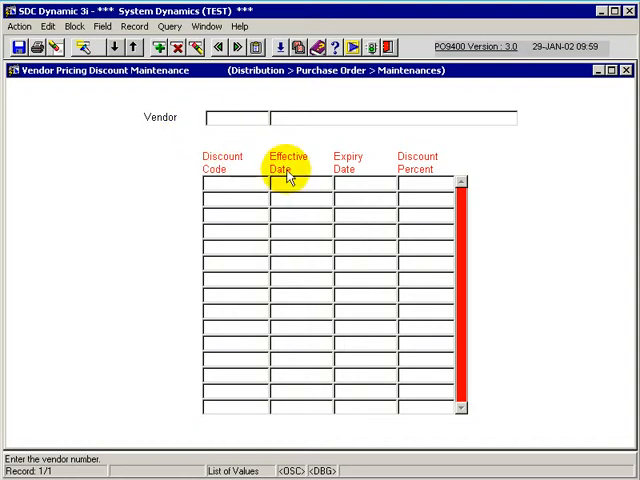
pyautogui.moveTo(388, 170)
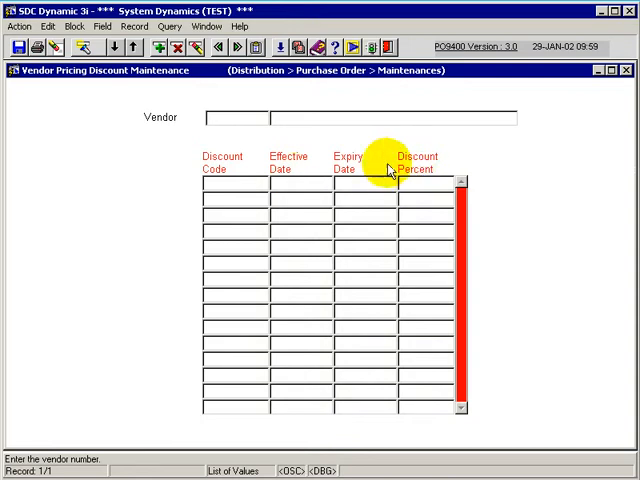
pyautogui.moveTo(296, 168)
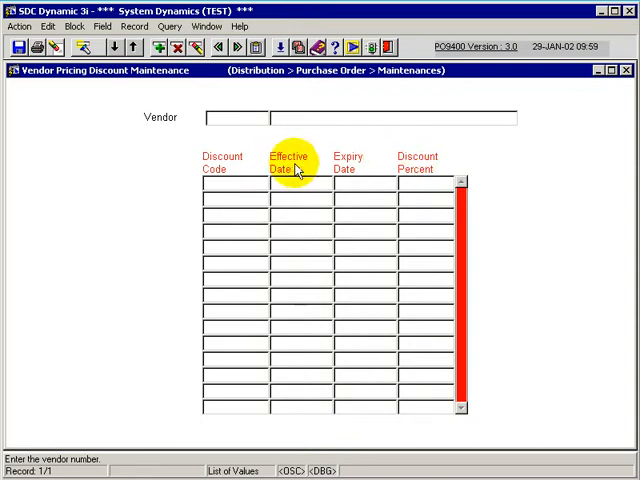
pyautogui.moveTo(344, 170)
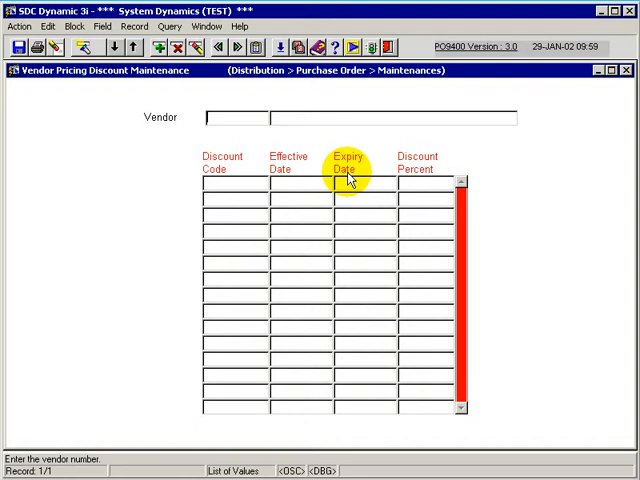
pyautogui.moveTo(258, 148)
pyautogui.write('ARM001')
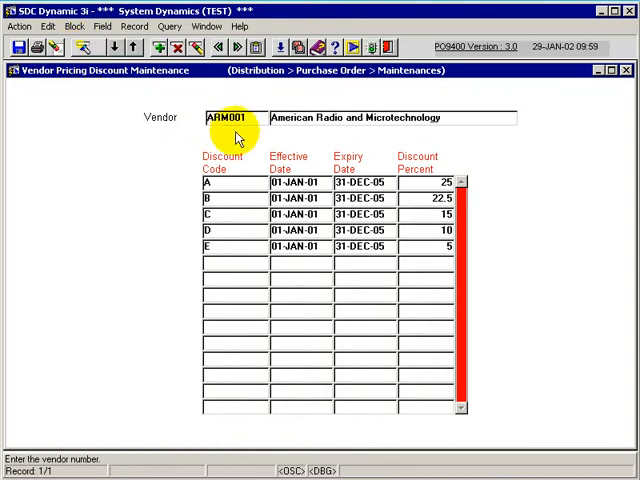
# - Load vendor ARM001 (American Radio and Microtechnology) showing discount codes A–E, 25% down to 5%
pyautogui.click(218, 188)
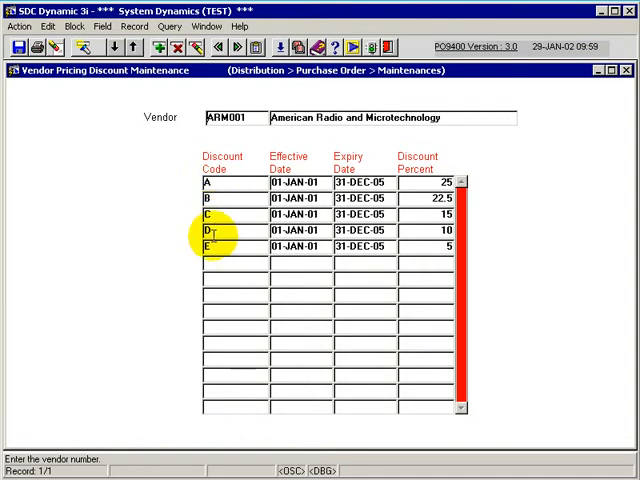
pyautogui.click(300, 246)
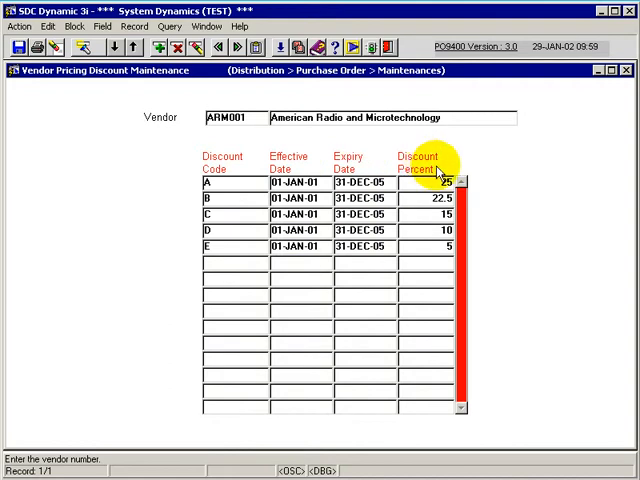
pyautogui.click(350, 232)
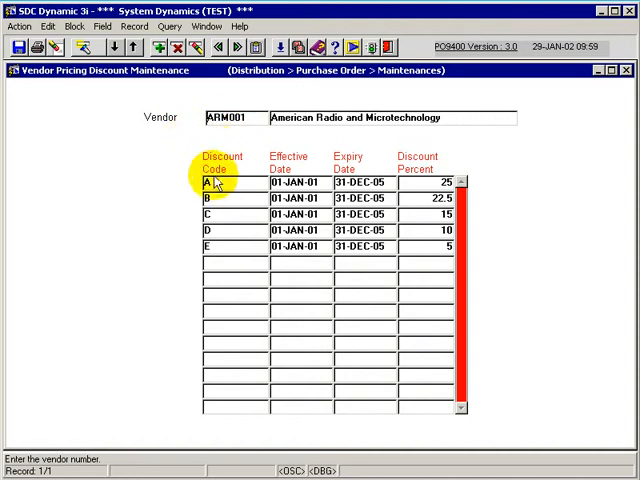
pyautogui.moveTo(292, 164)
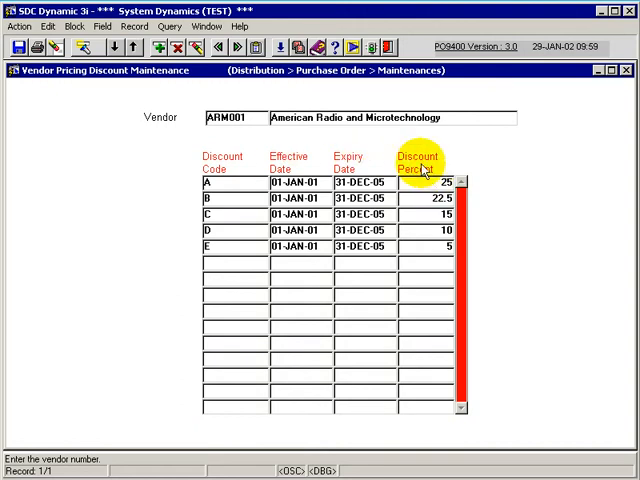
pyautogui.click(436, 184)
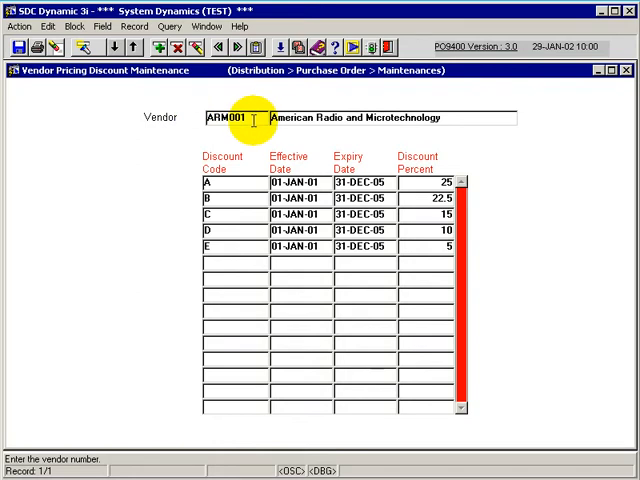
pyautogui.moveTo(220, 170)
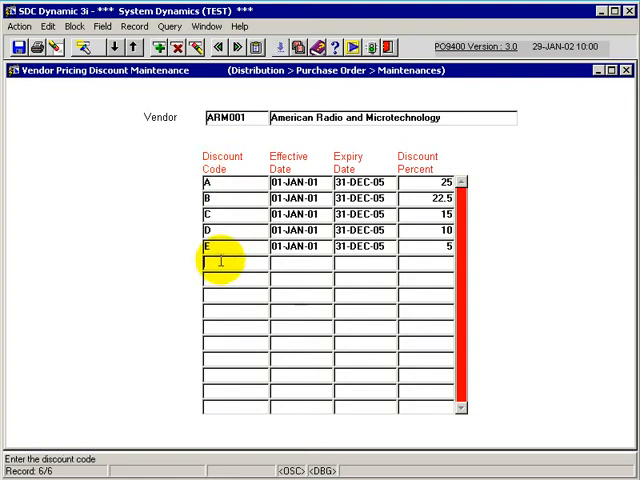
# - Enter new discount code F effective 29-JAN-02 and expiring 01-SEP-02
pyautogui.write('F')
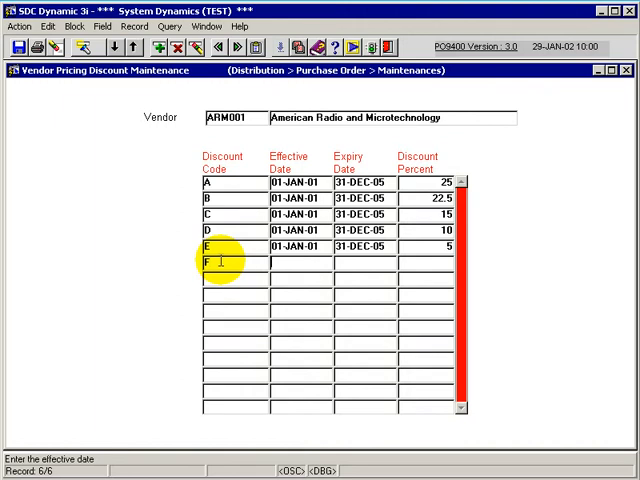
pyautogui.write('29-JAN-01')
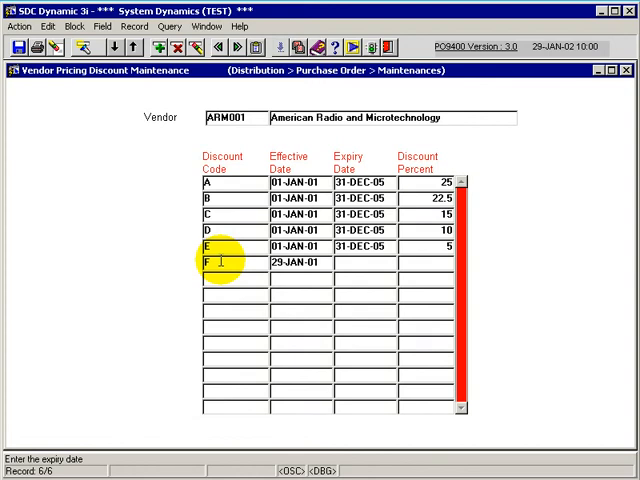
pyautogui.write('0')
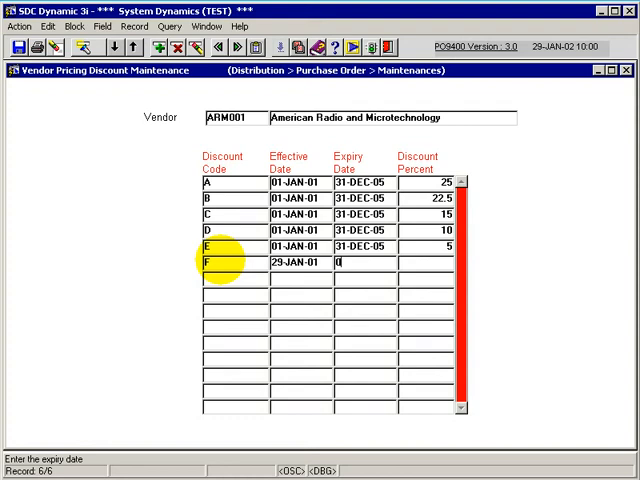
pyautogui.write('01-SEP-')
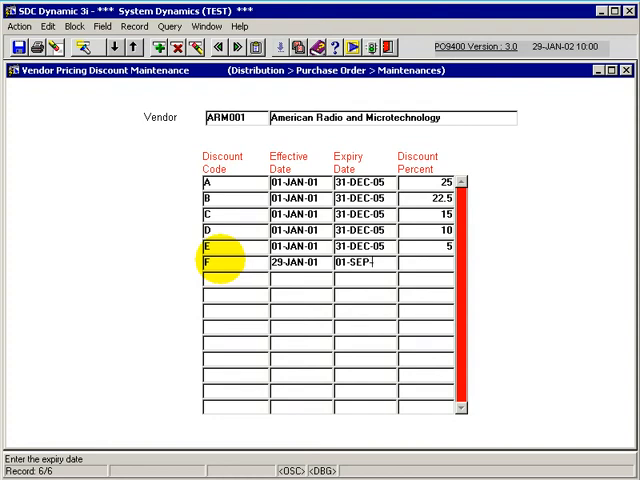
pyautogui.write('0')
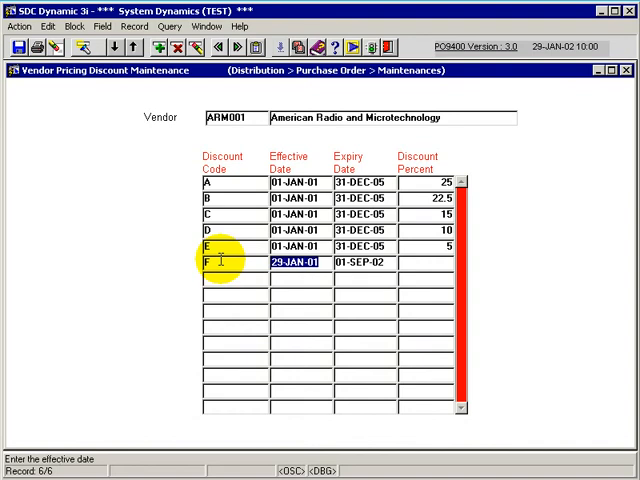
pyautogui.write('2')
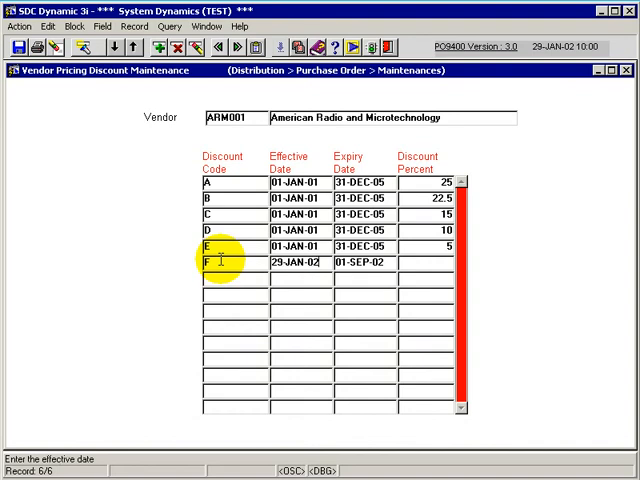
# - Give code F a 2% discount and save the record
pyautogui.click(420, 264)
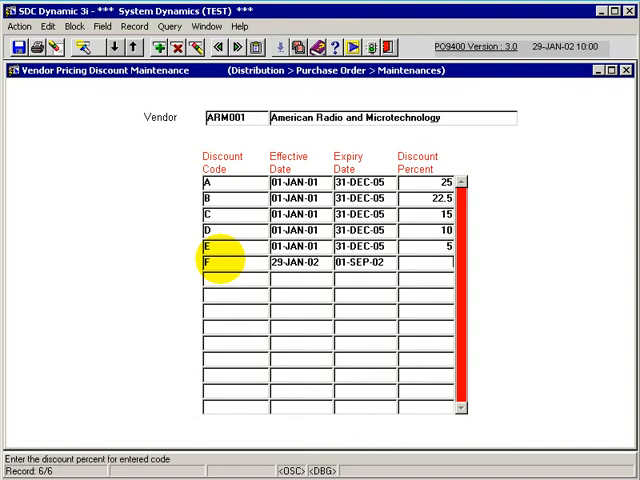
pyautogui.write('2')
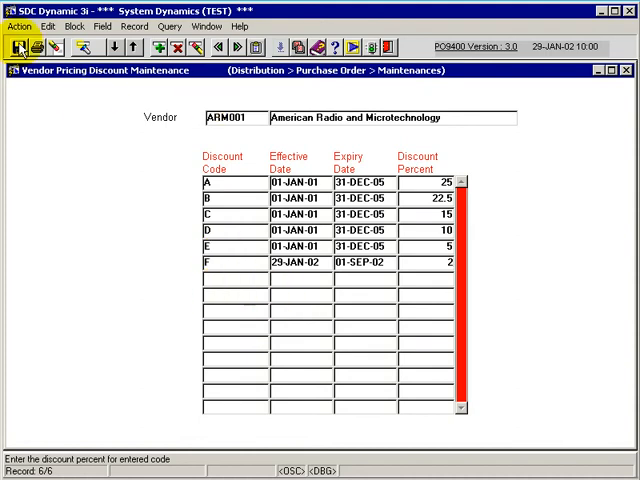
pyautogui.click(20, 48)
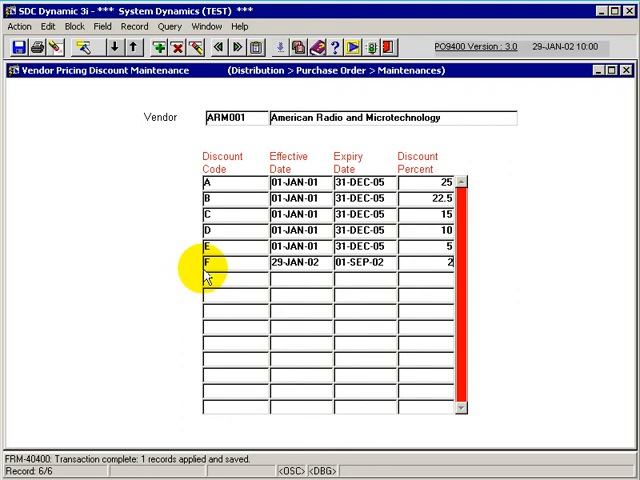